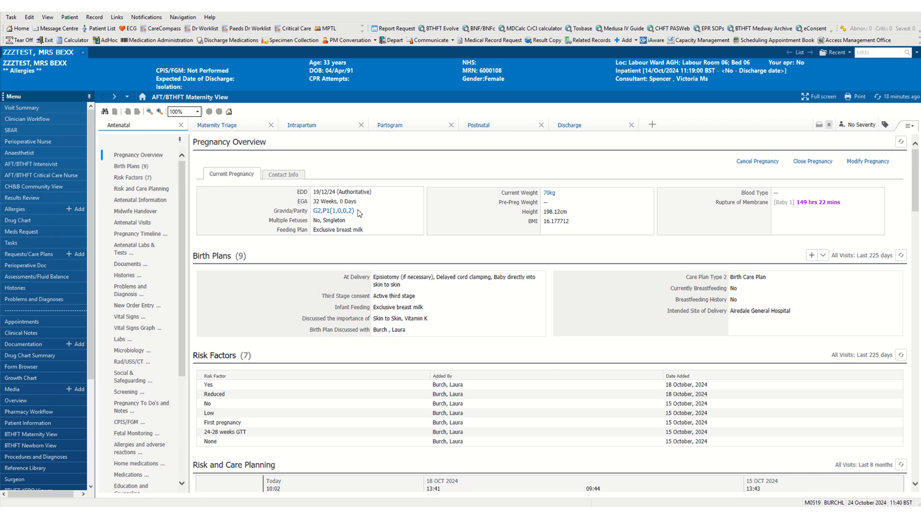
mouse_move(329, 221)
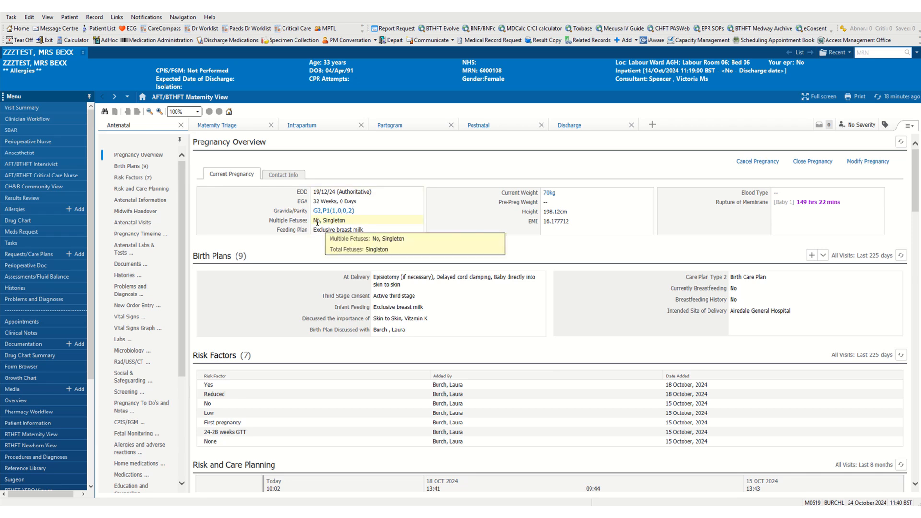
mouse_move(375, 343)
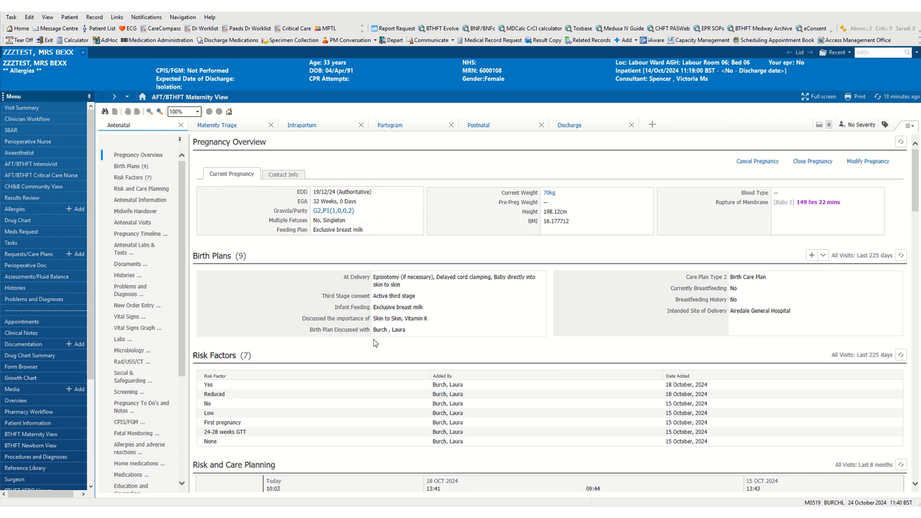
mouse_move(141, 189)
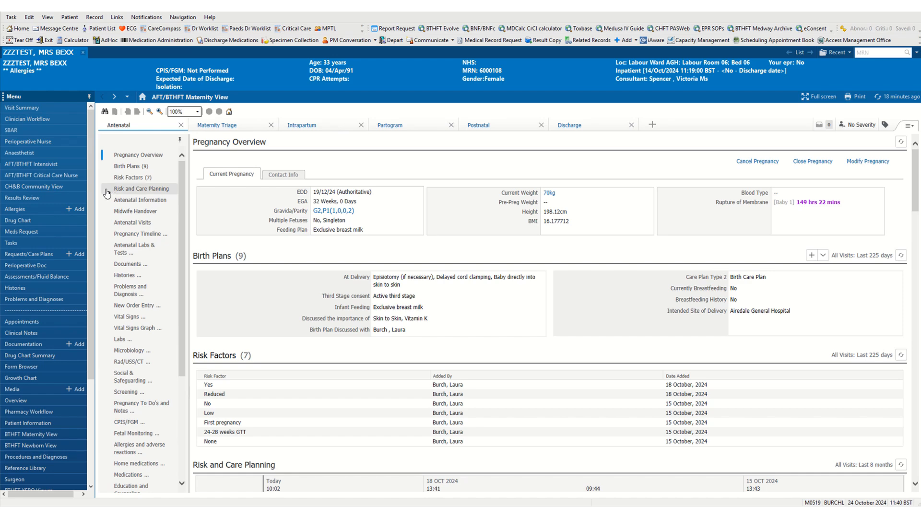
- Start an Antenatal Outpatient assessment from the Antenatal Information section in iView
click(140, 200)
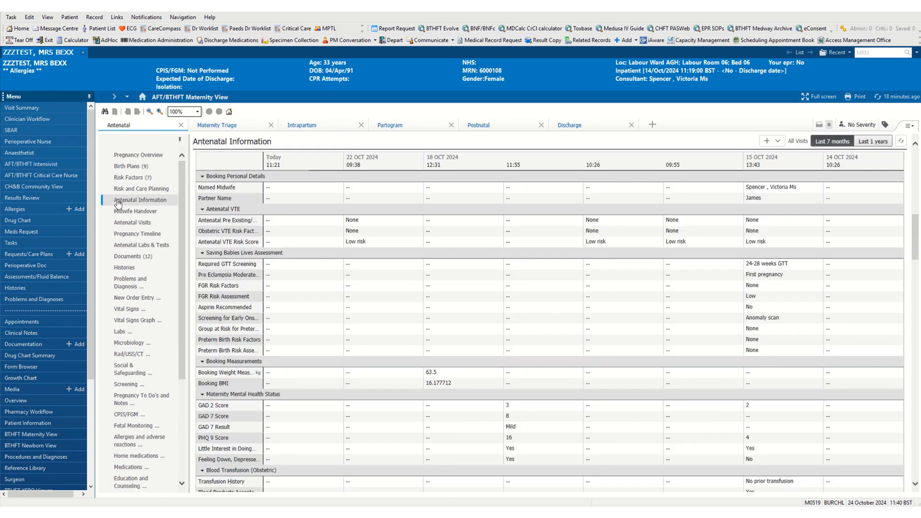
click(779, 141)
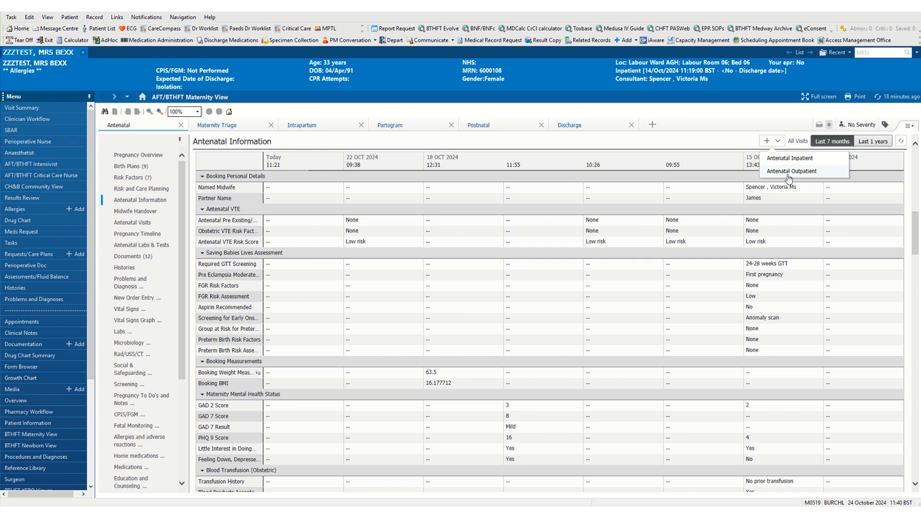
click(38, 276)
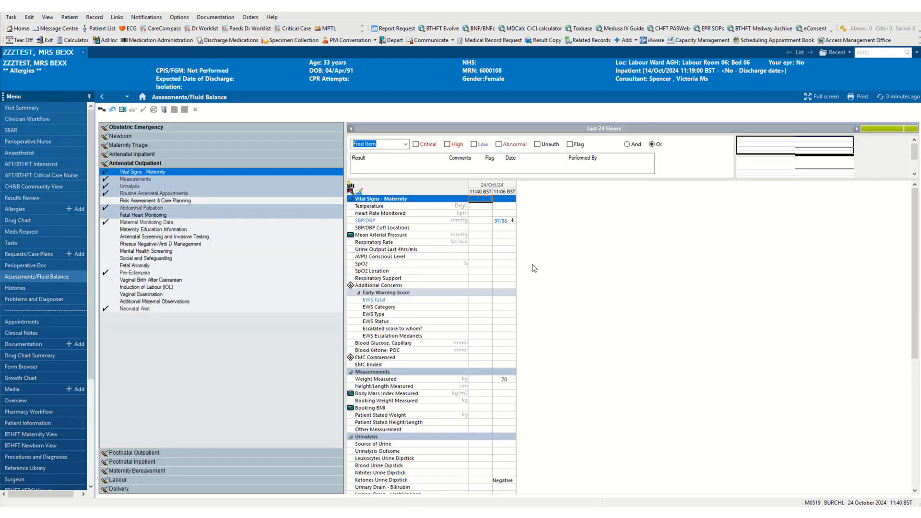
- Add a repeatable Baby 2 group under Abdominal Palpation Fetus and confirm it
click(141, 207)
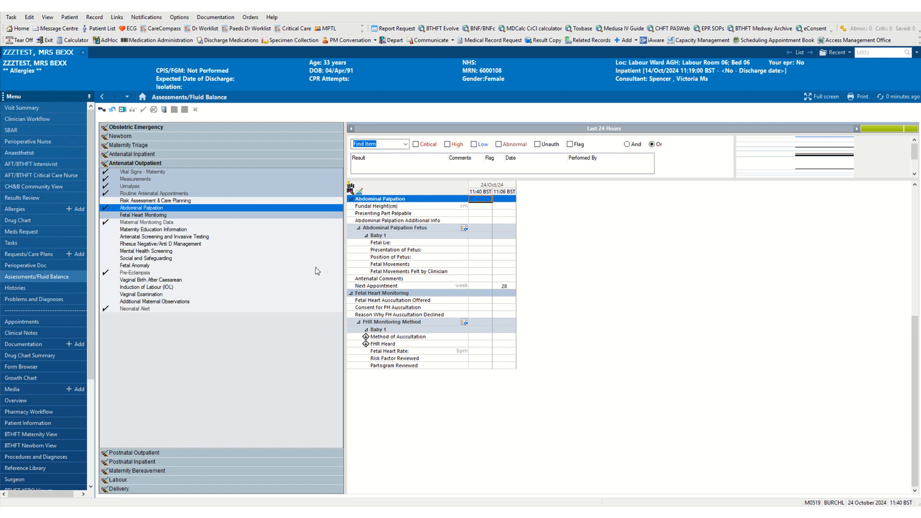
mouse_move(460, 251)
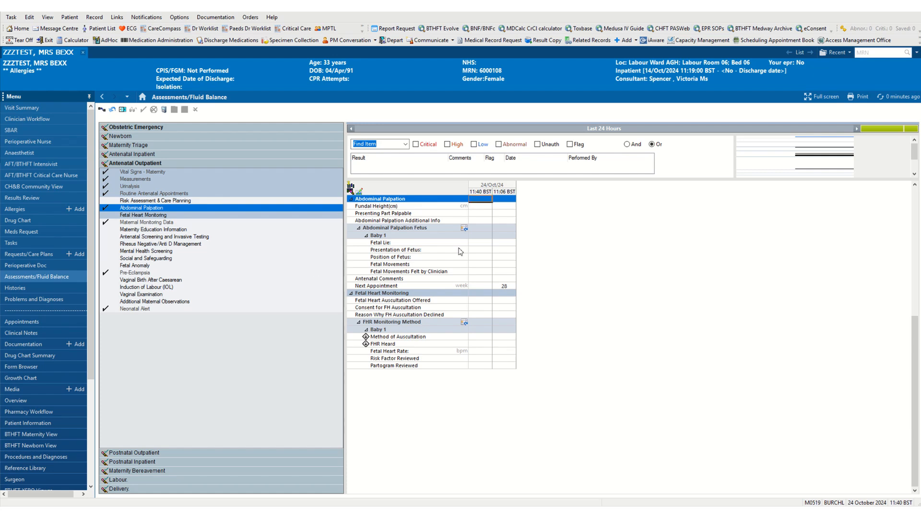
mouse_move(433, 288)
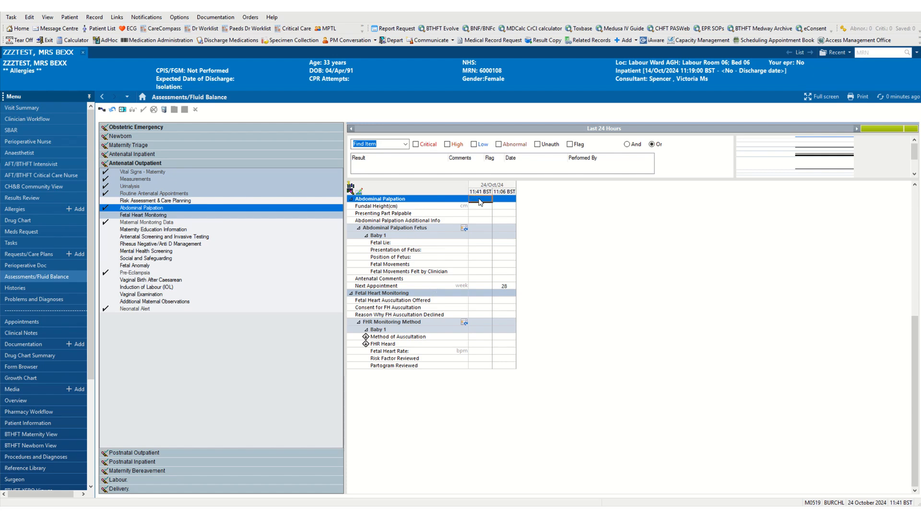
click(480, 199)
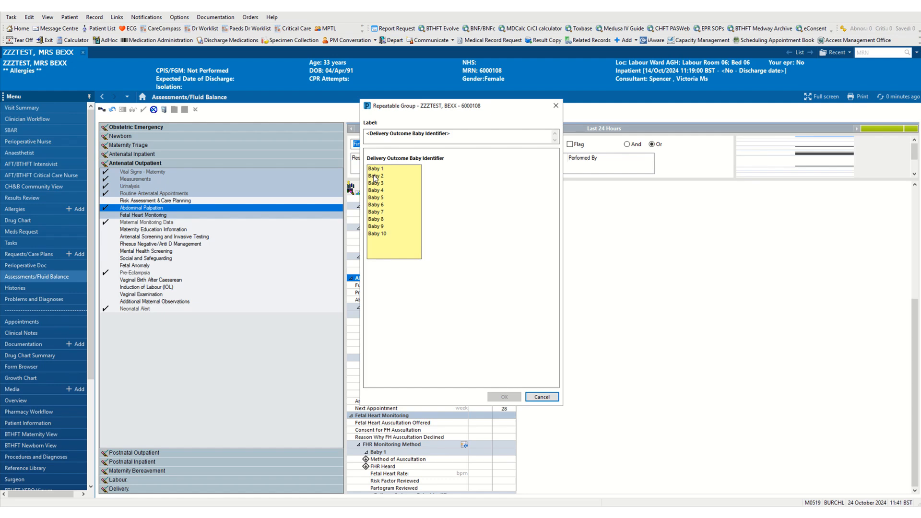
click(376, 176)
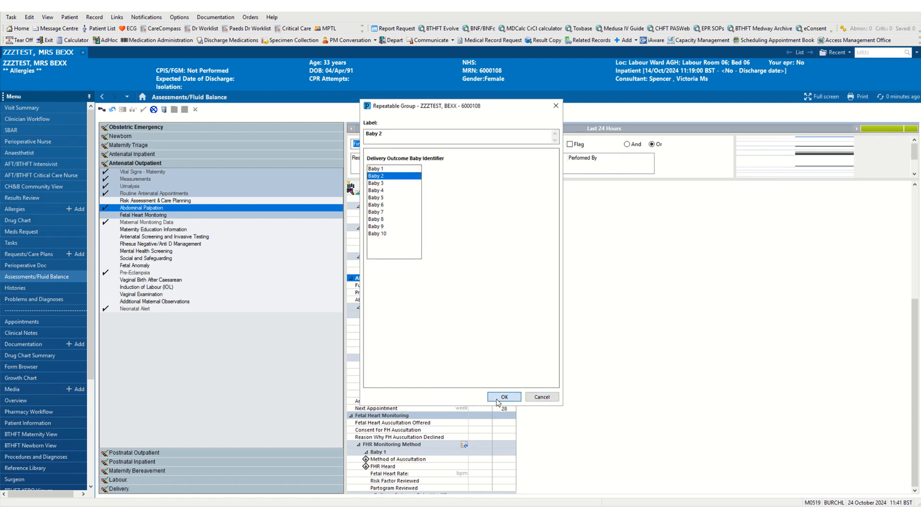
click(504, 396)
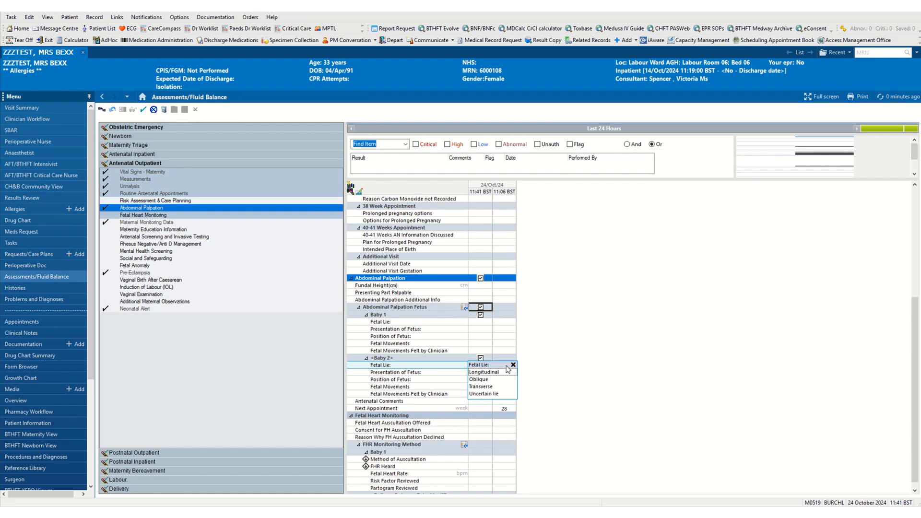
mouse_move(460, 421)
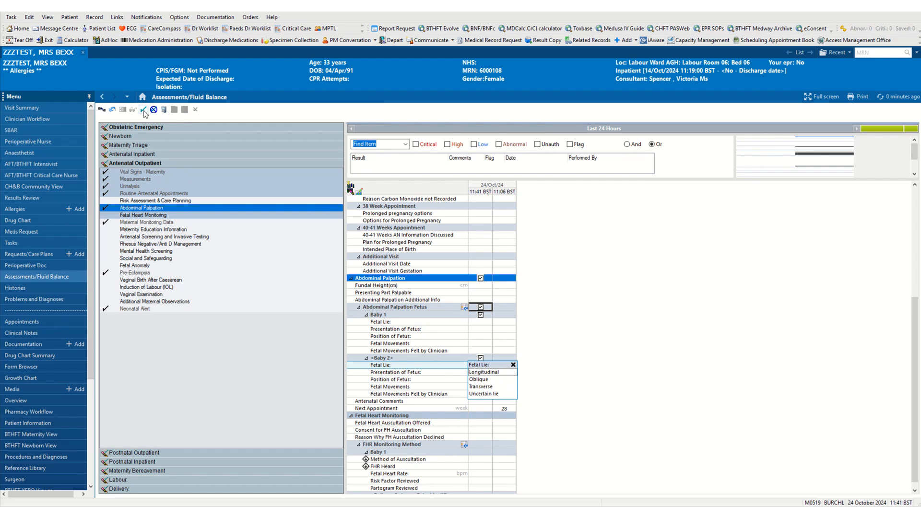
mouse_move(143, 112)
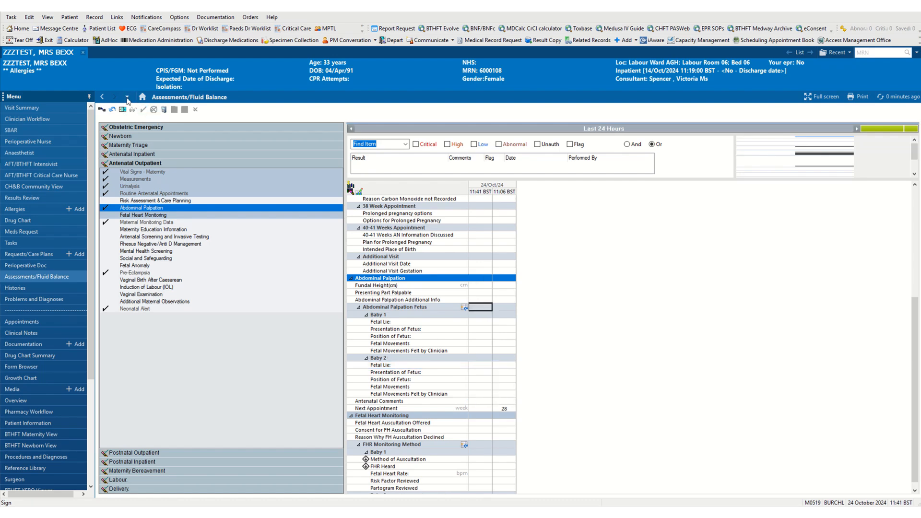
- Navigate back to AFT/BTHFT Maternity View and reload the pregnancy overview showing twins
click(127, 97)
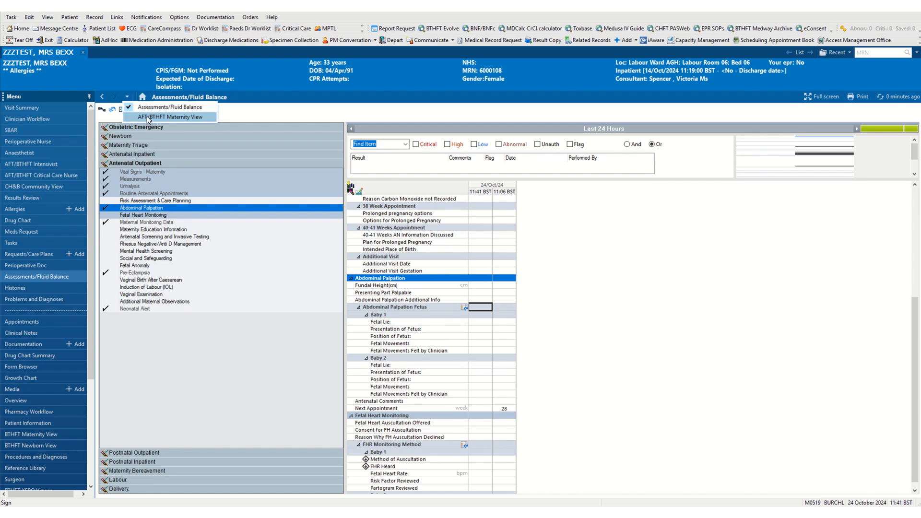
click(171, 116)
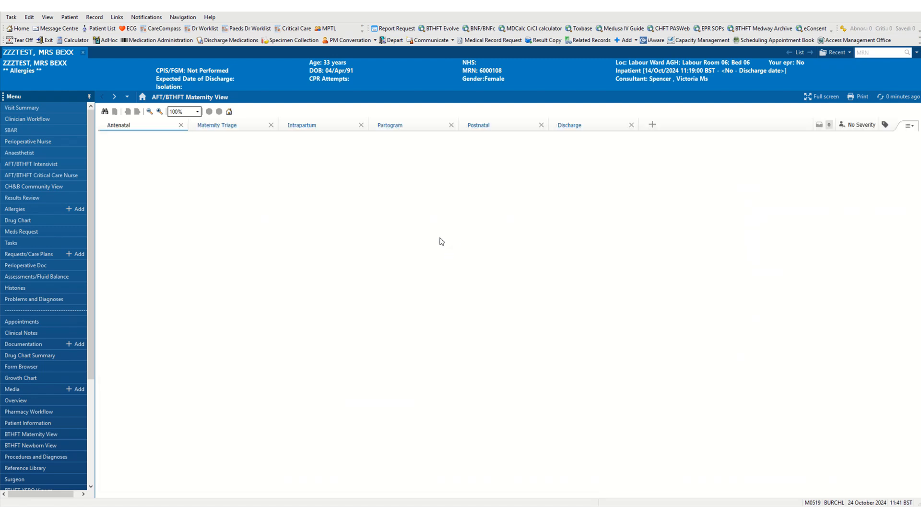
click(118, 125)
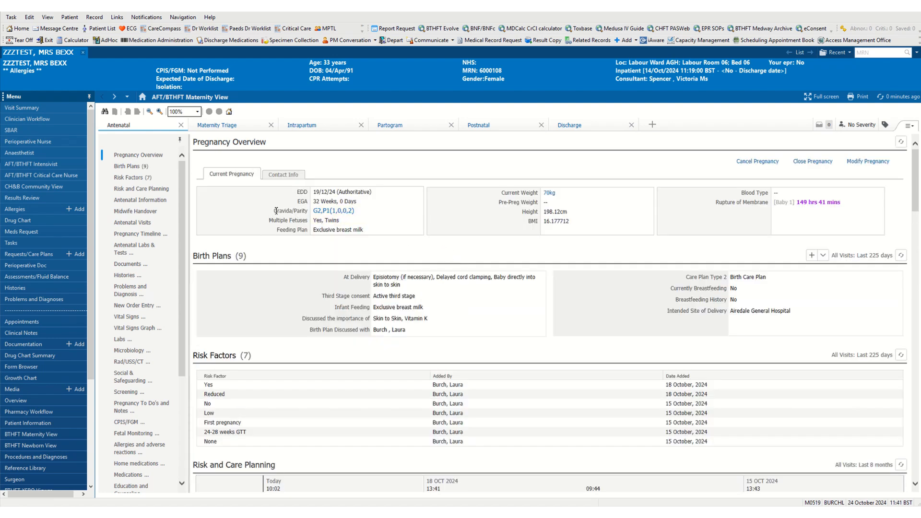
mouse_move(338, 226)
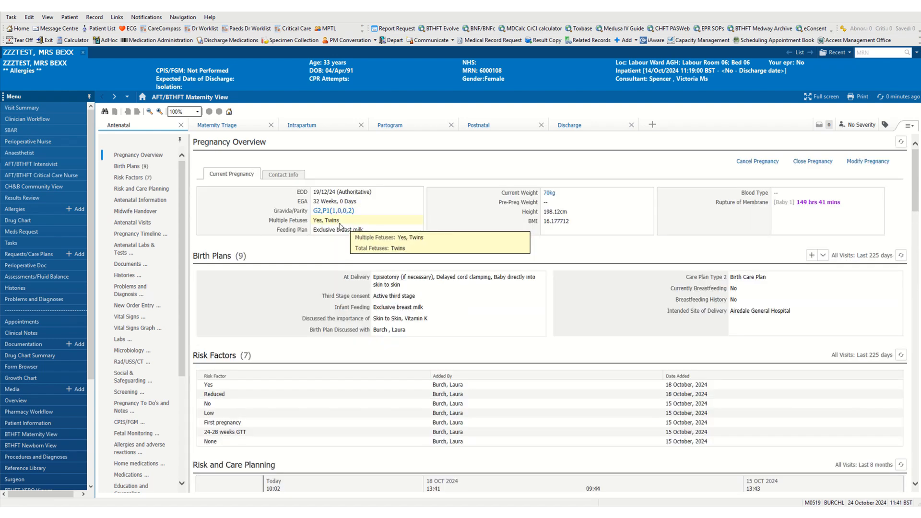